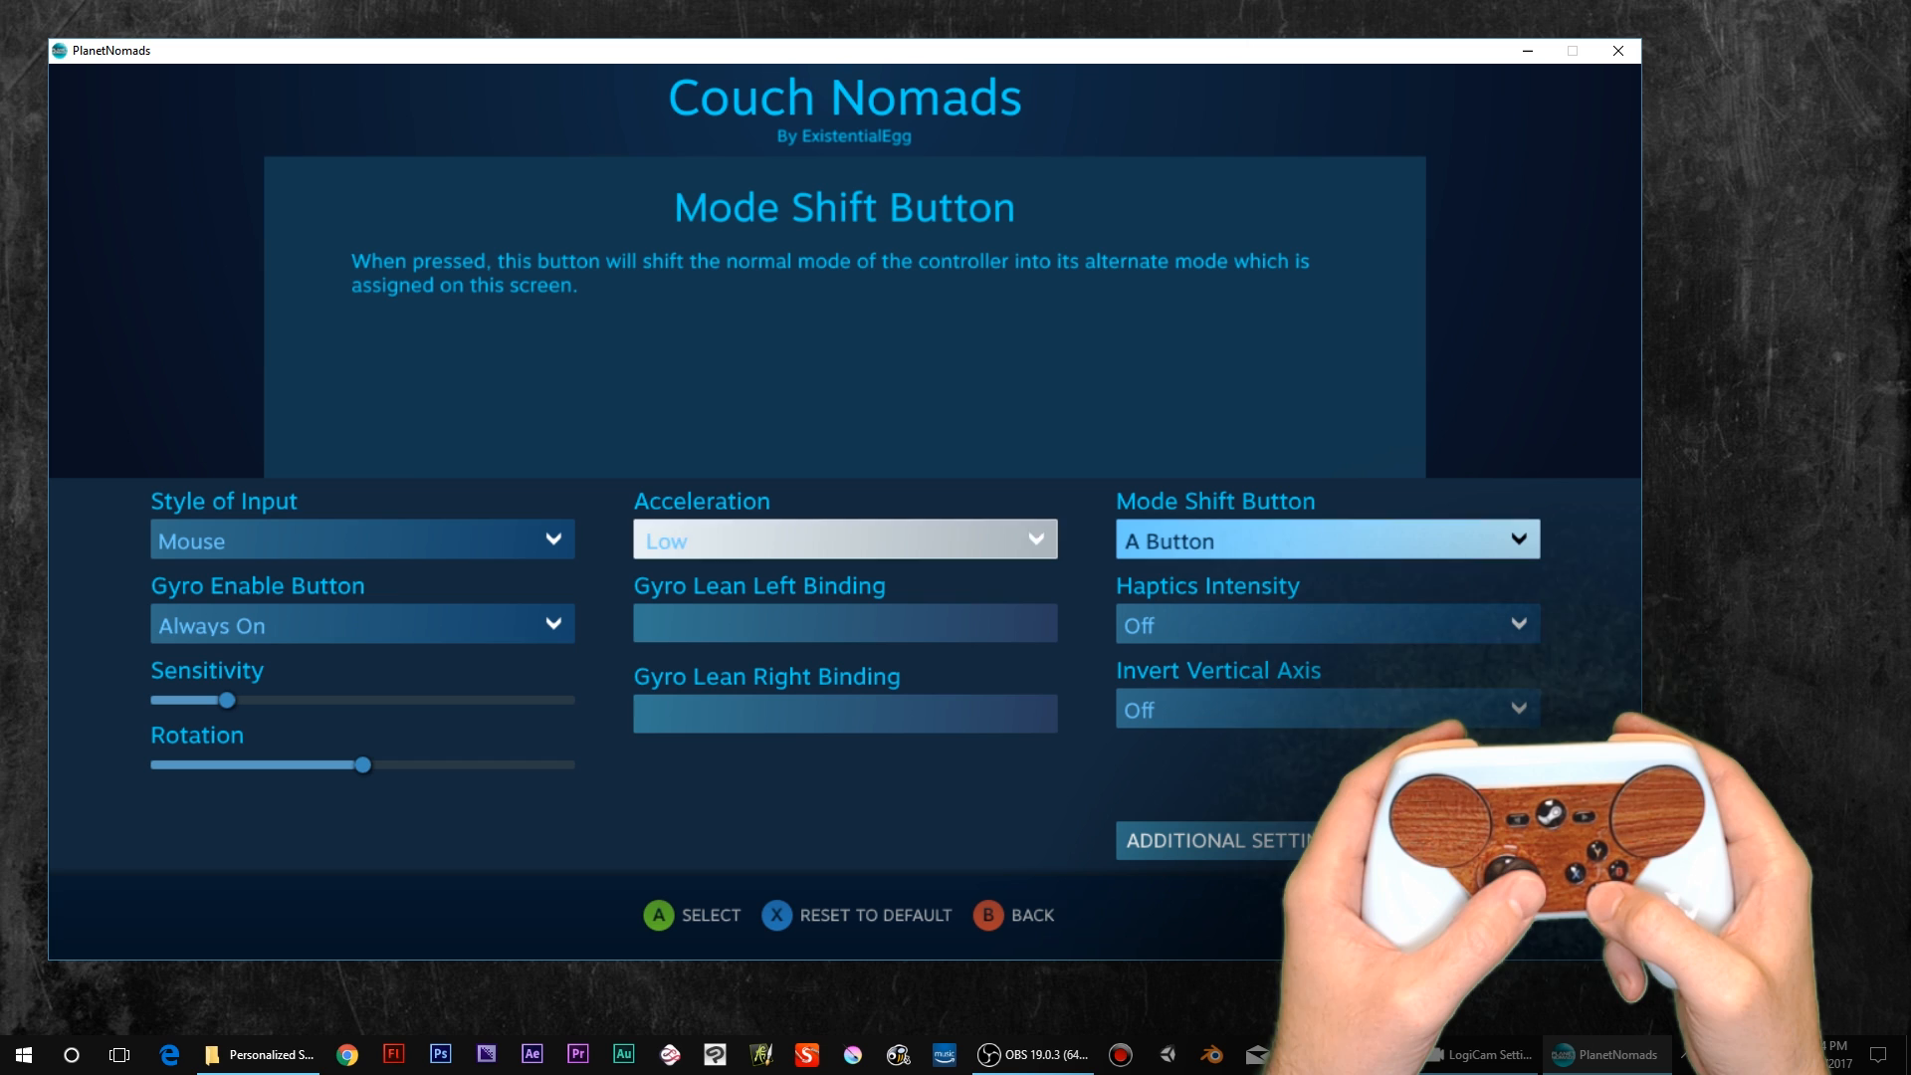
# - Shift the gyro to always-on Mouse input via the A button, then return to the game
pyautogui.click(360, 624)
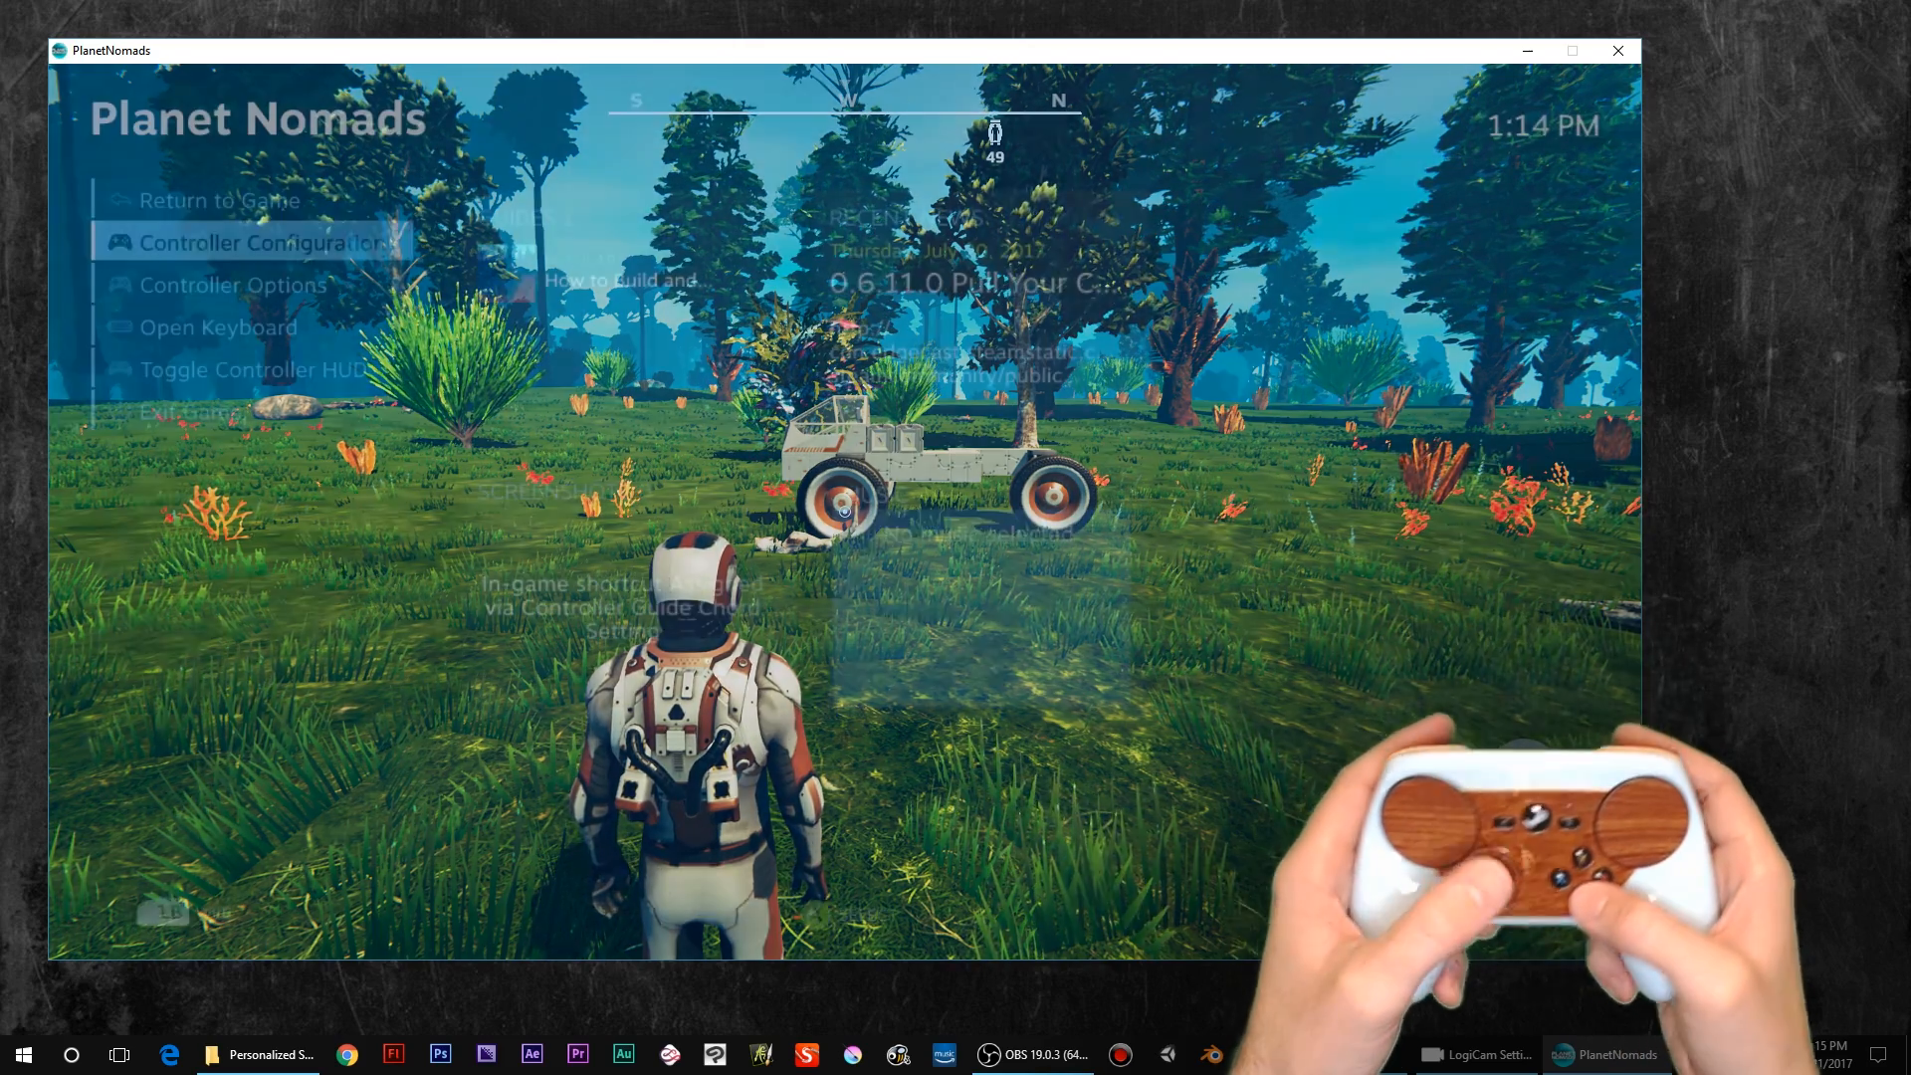
# - Confirm the gyro shows A Button -> Mouse, then reopen the Couch Nomads controller layout
pyautogui.click(252, 243)
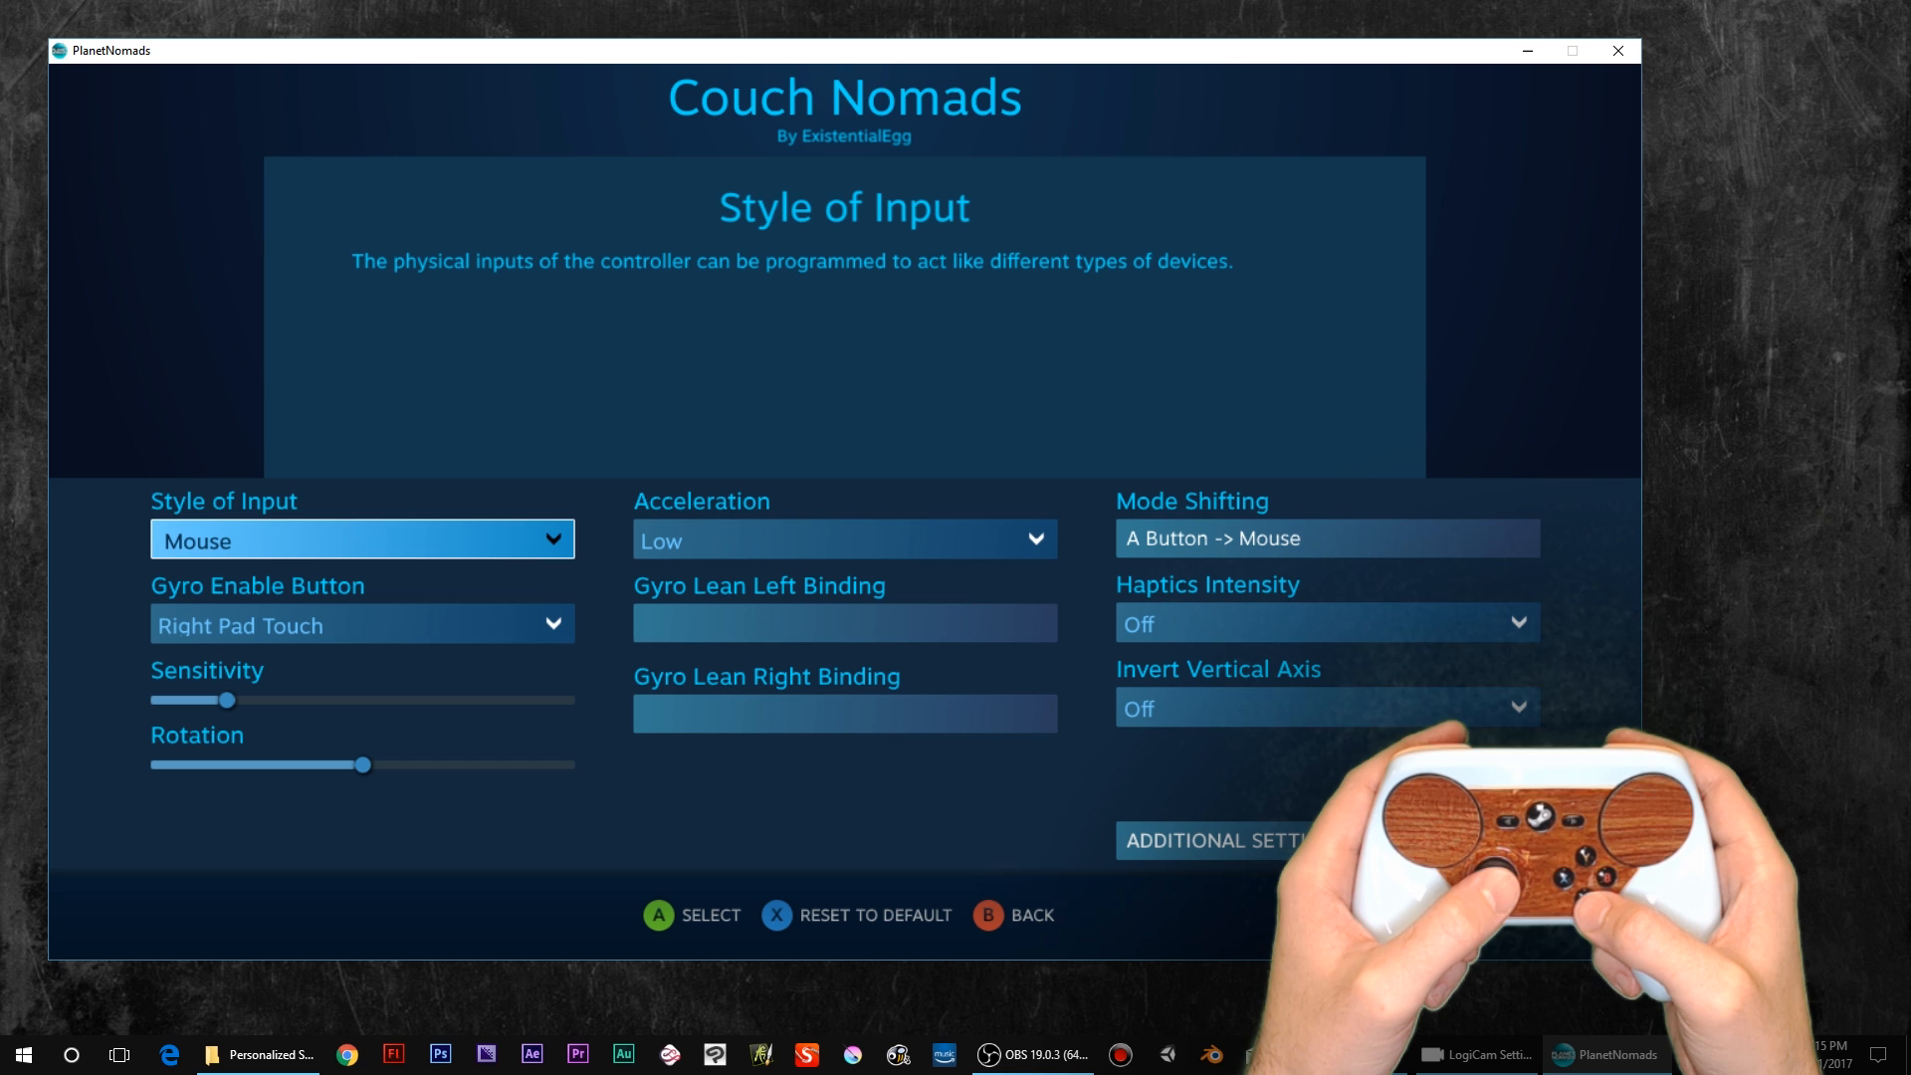
pyautogui.click(1326, 537)
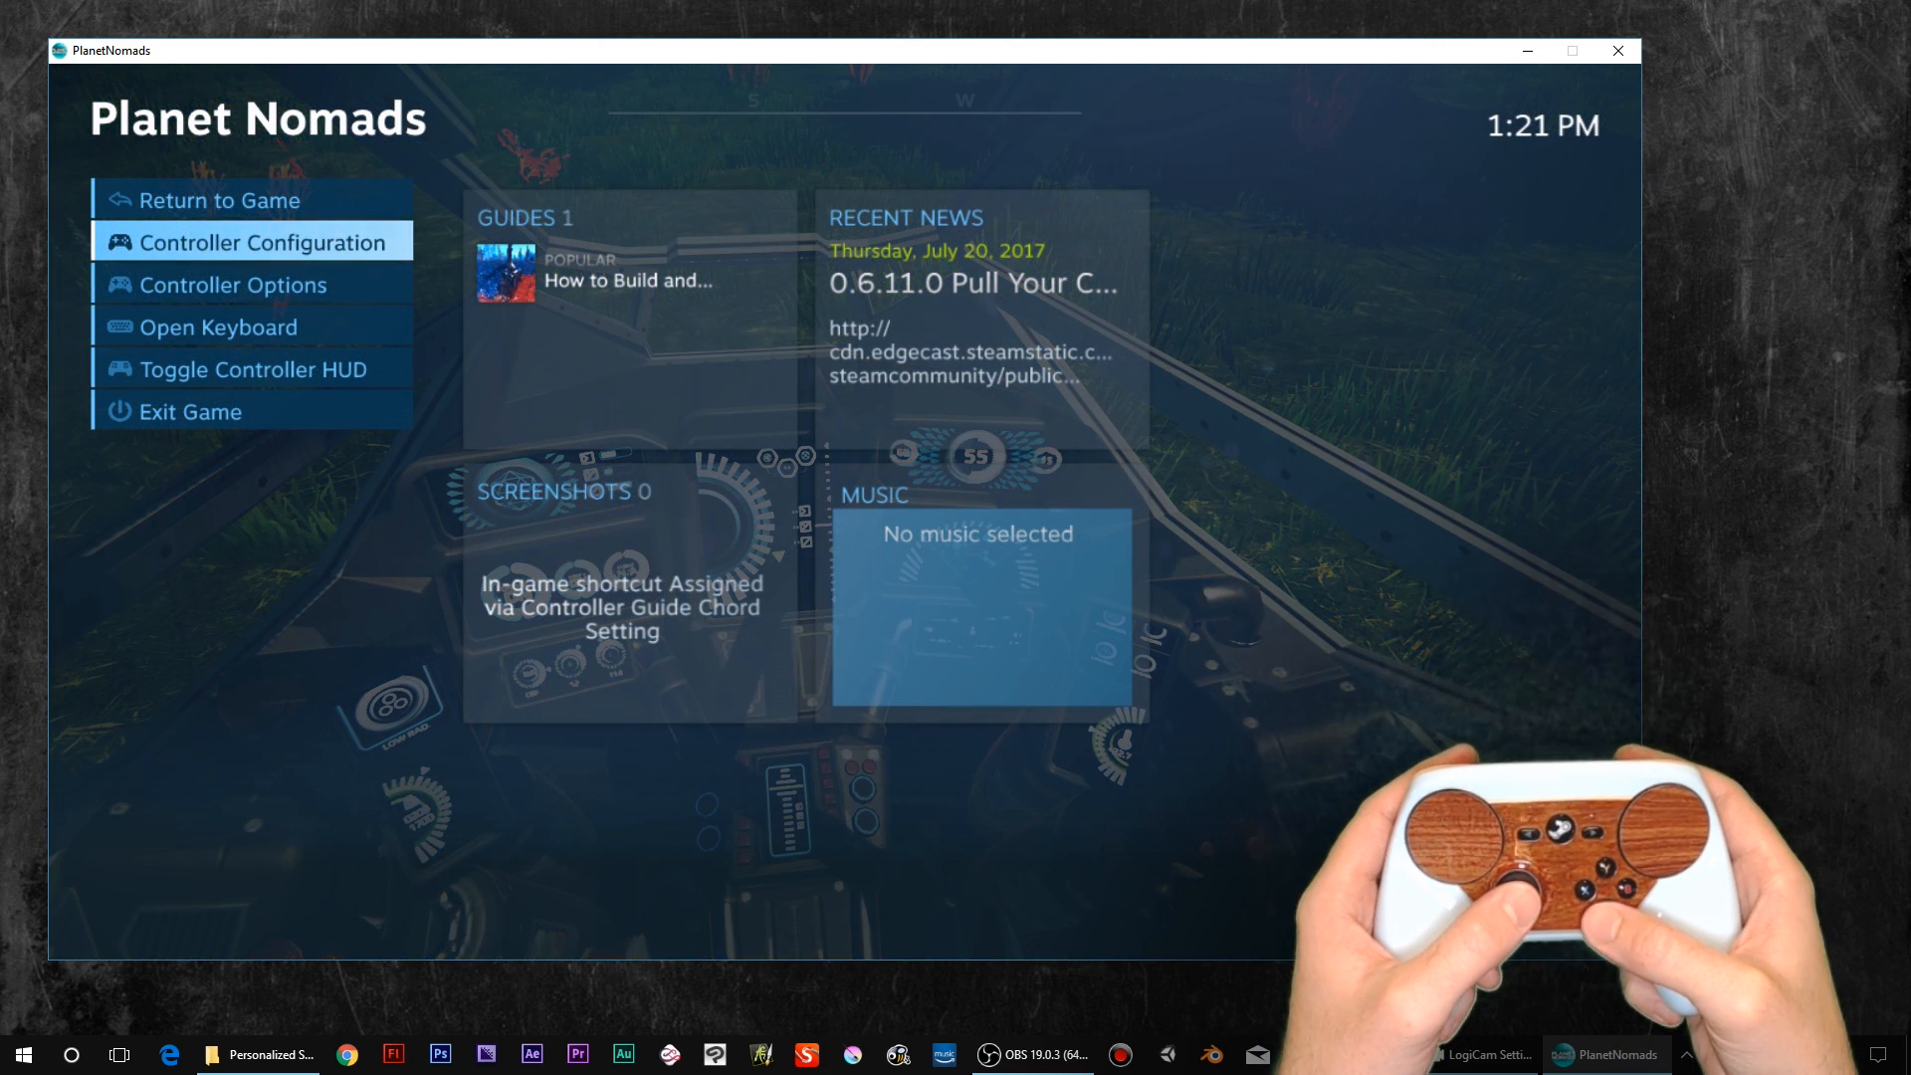
pyautogui.click(252, 241)
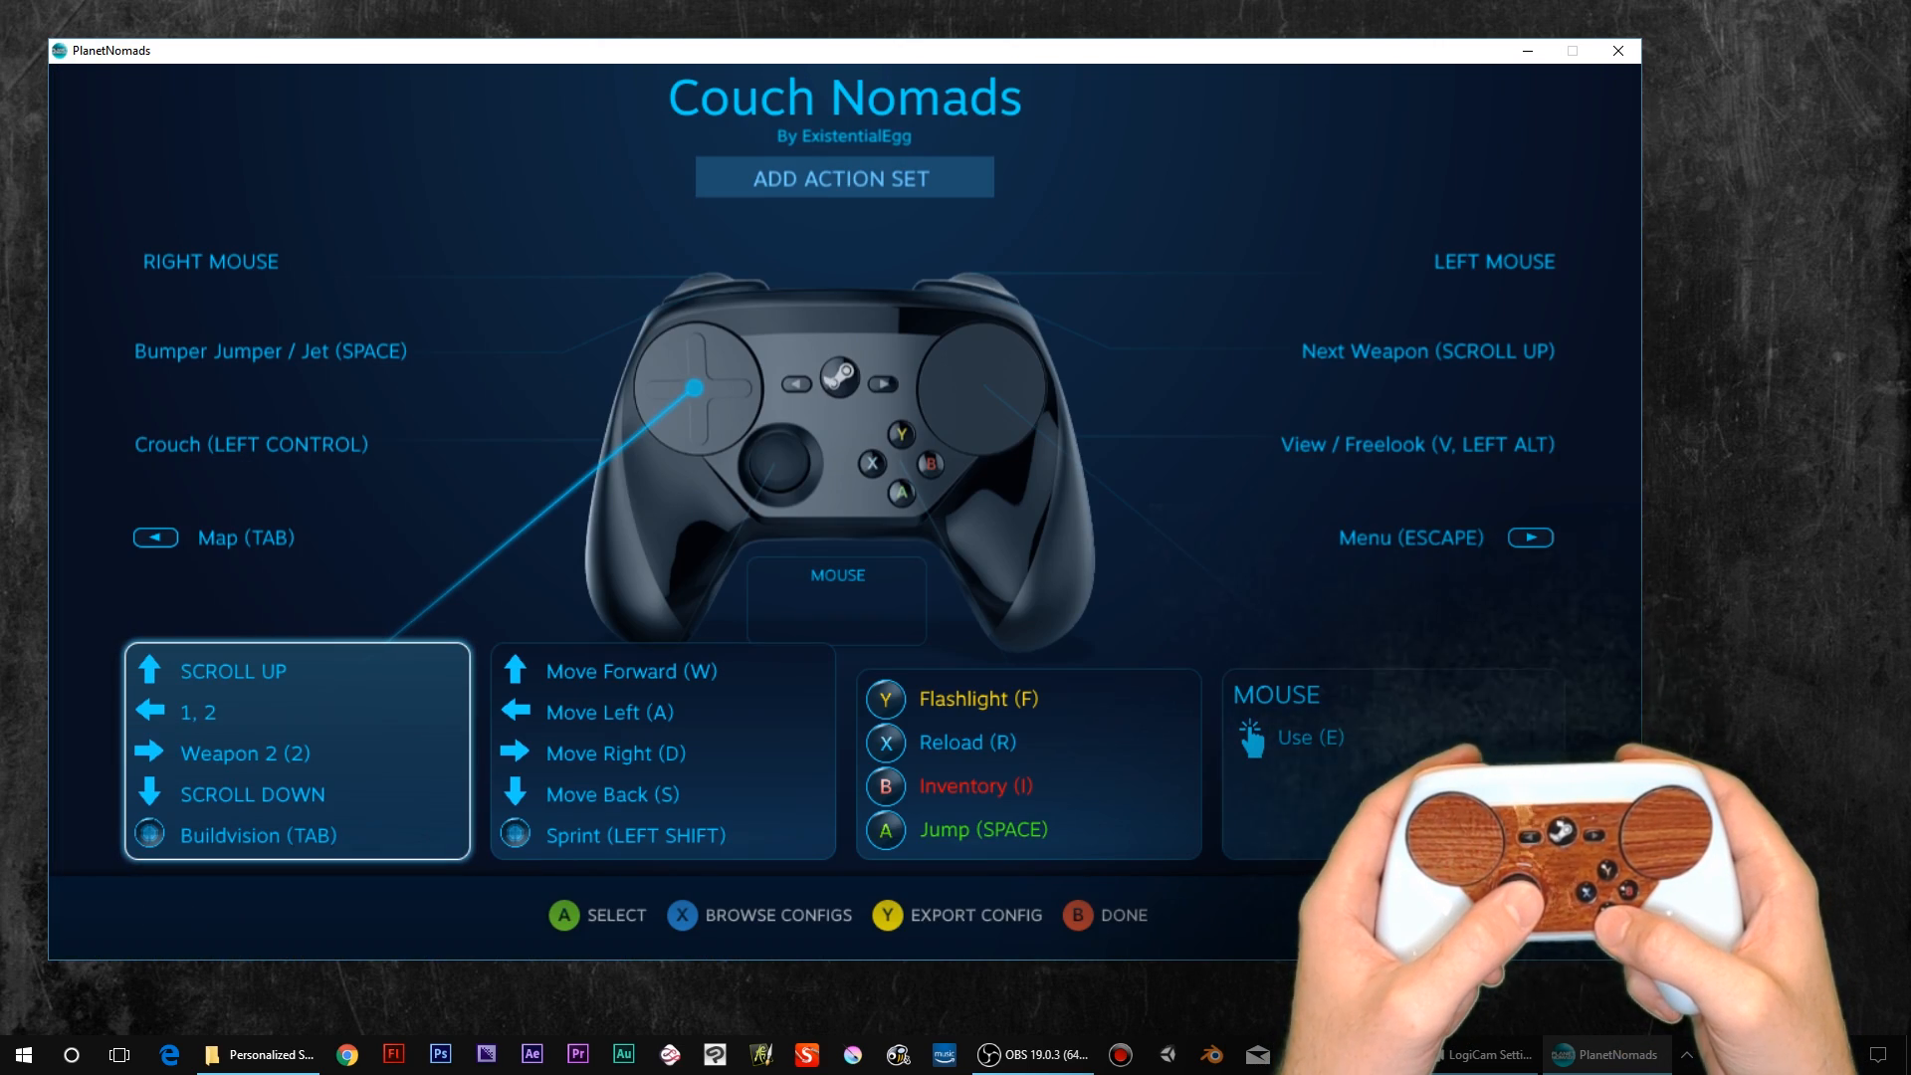